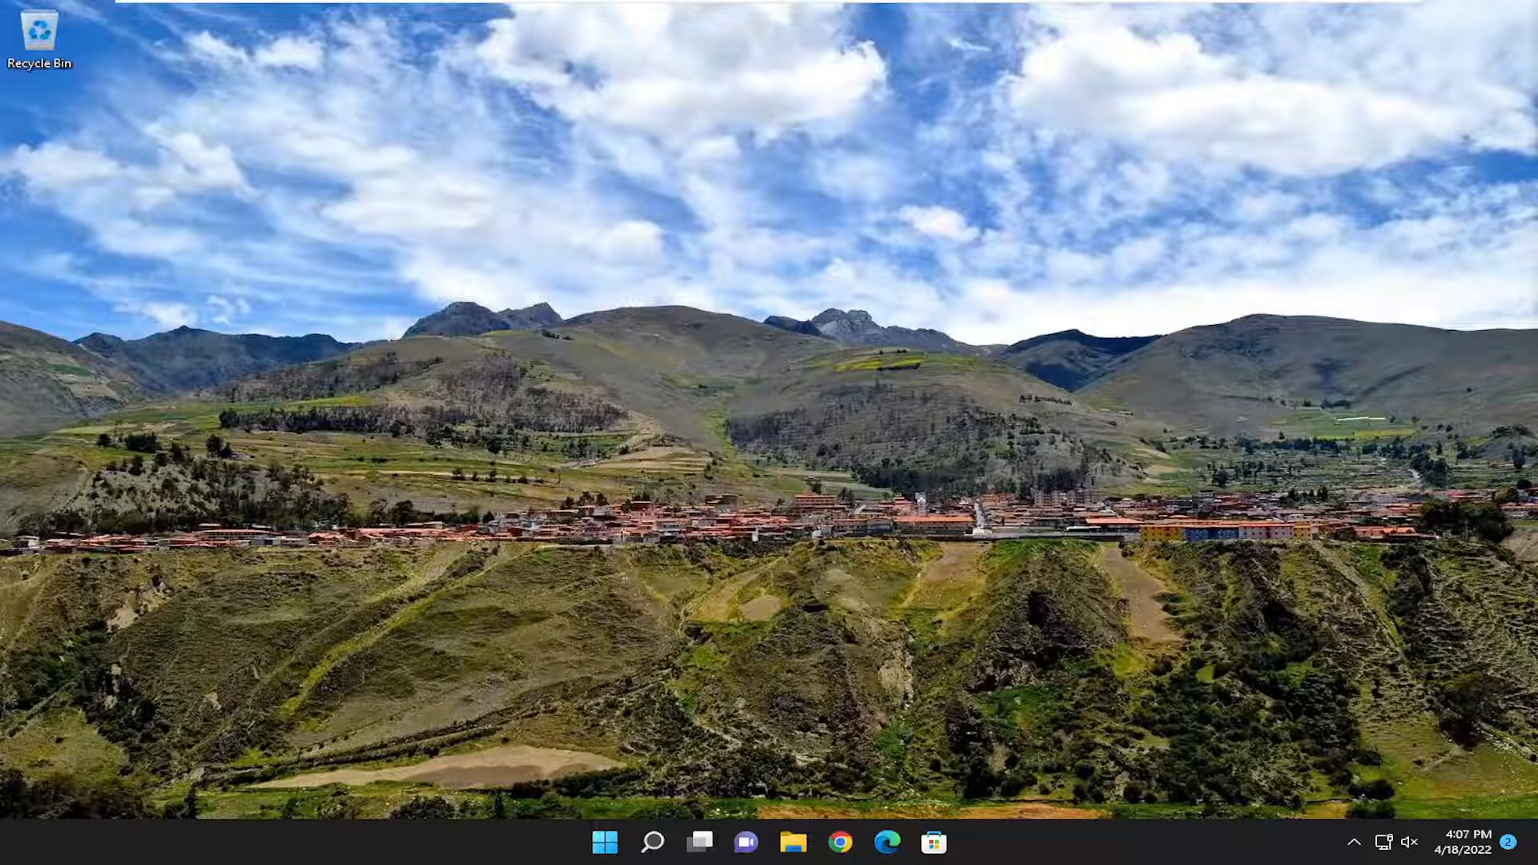
# Launch Settings via Windows Search for 'settings' and go to the Accessibility page
pyautogui.click(653, 843)
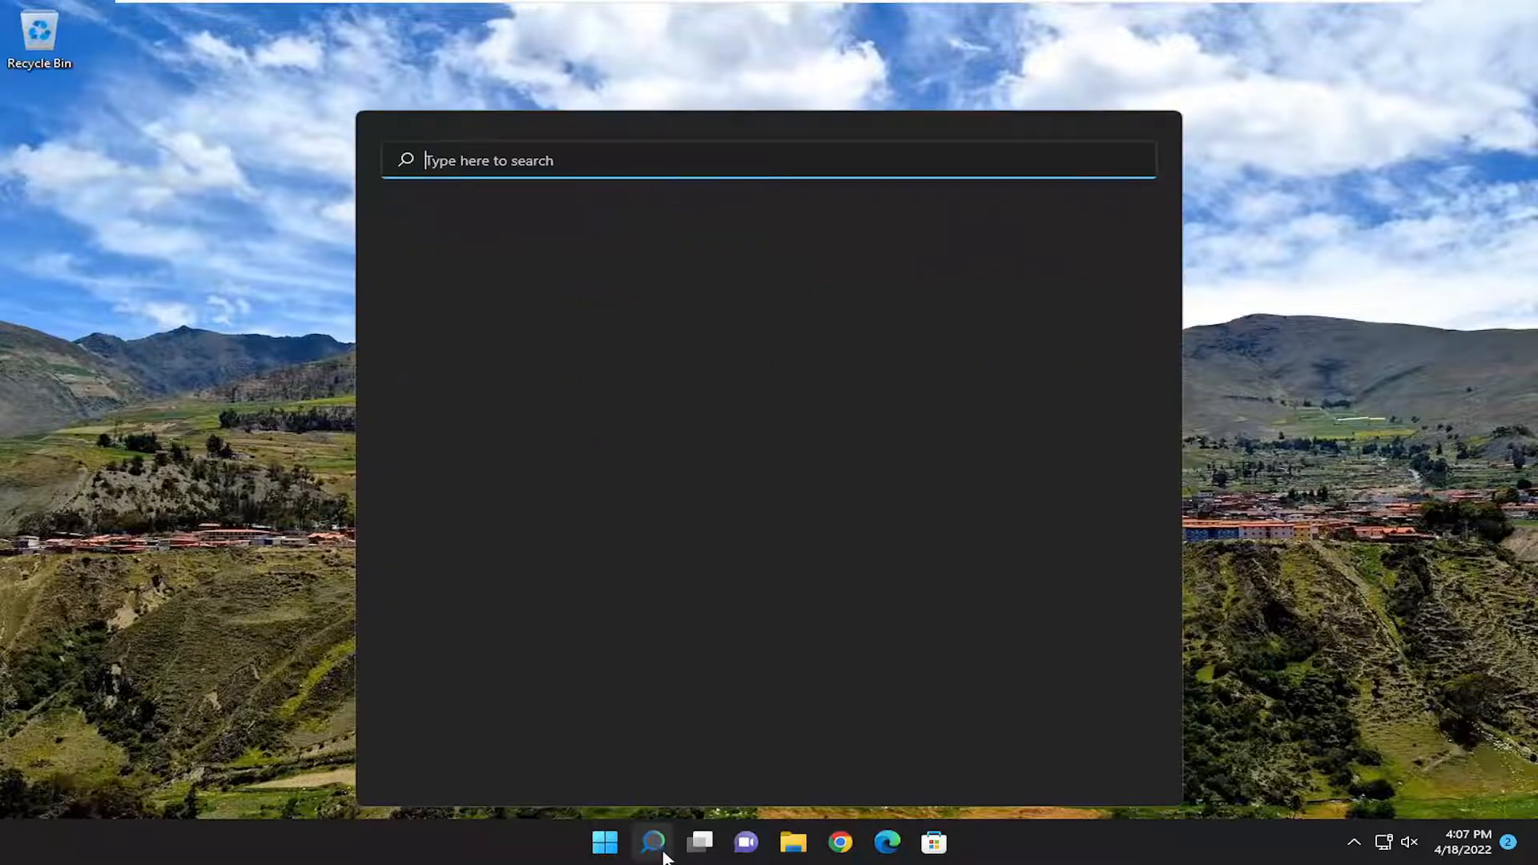
pyautogui.write('settings')
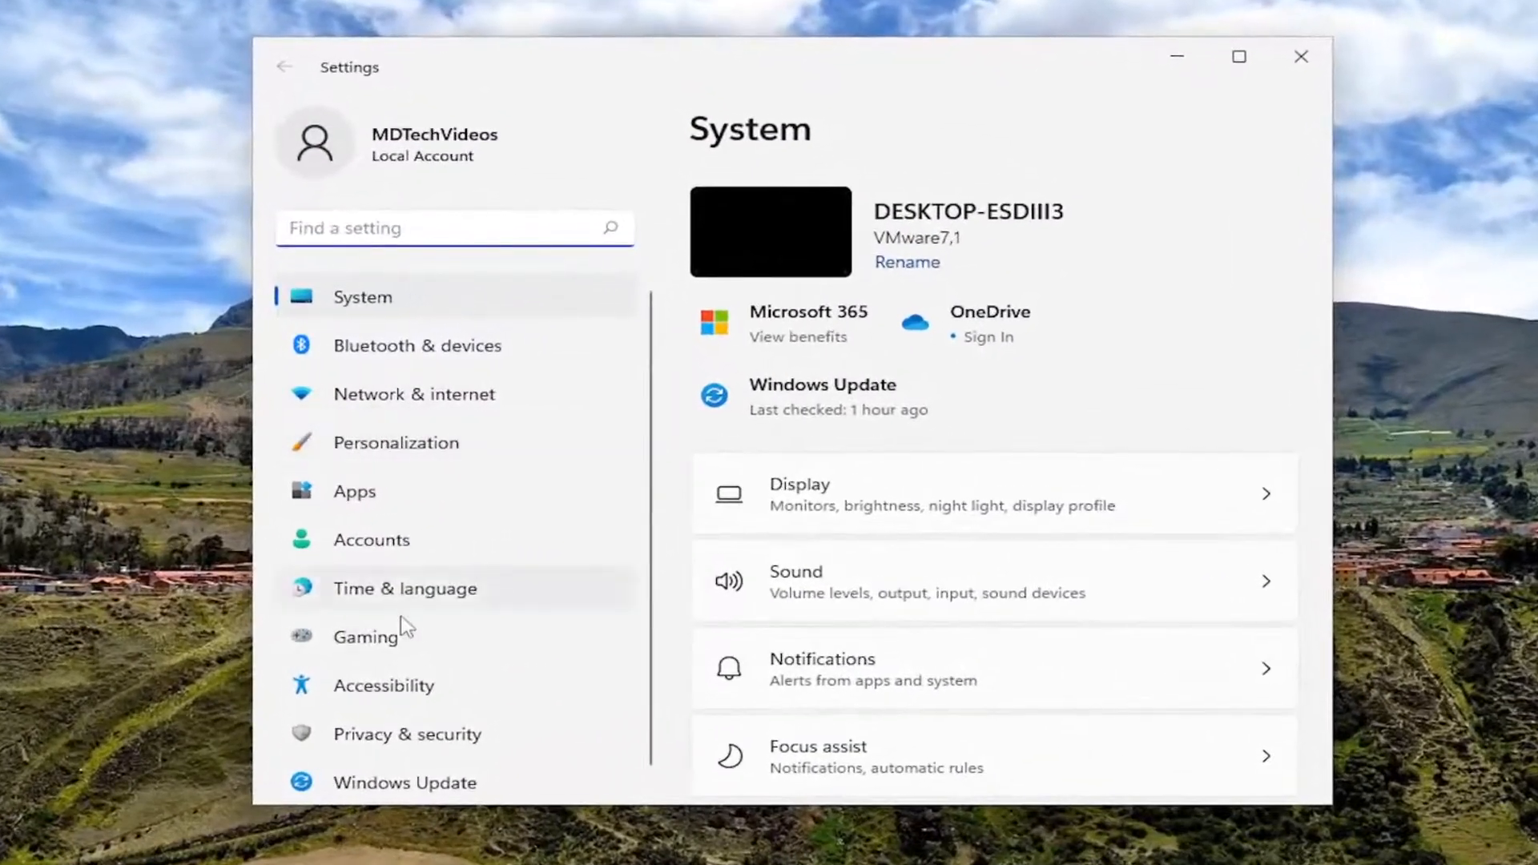
pyautogui.click(383, 684)
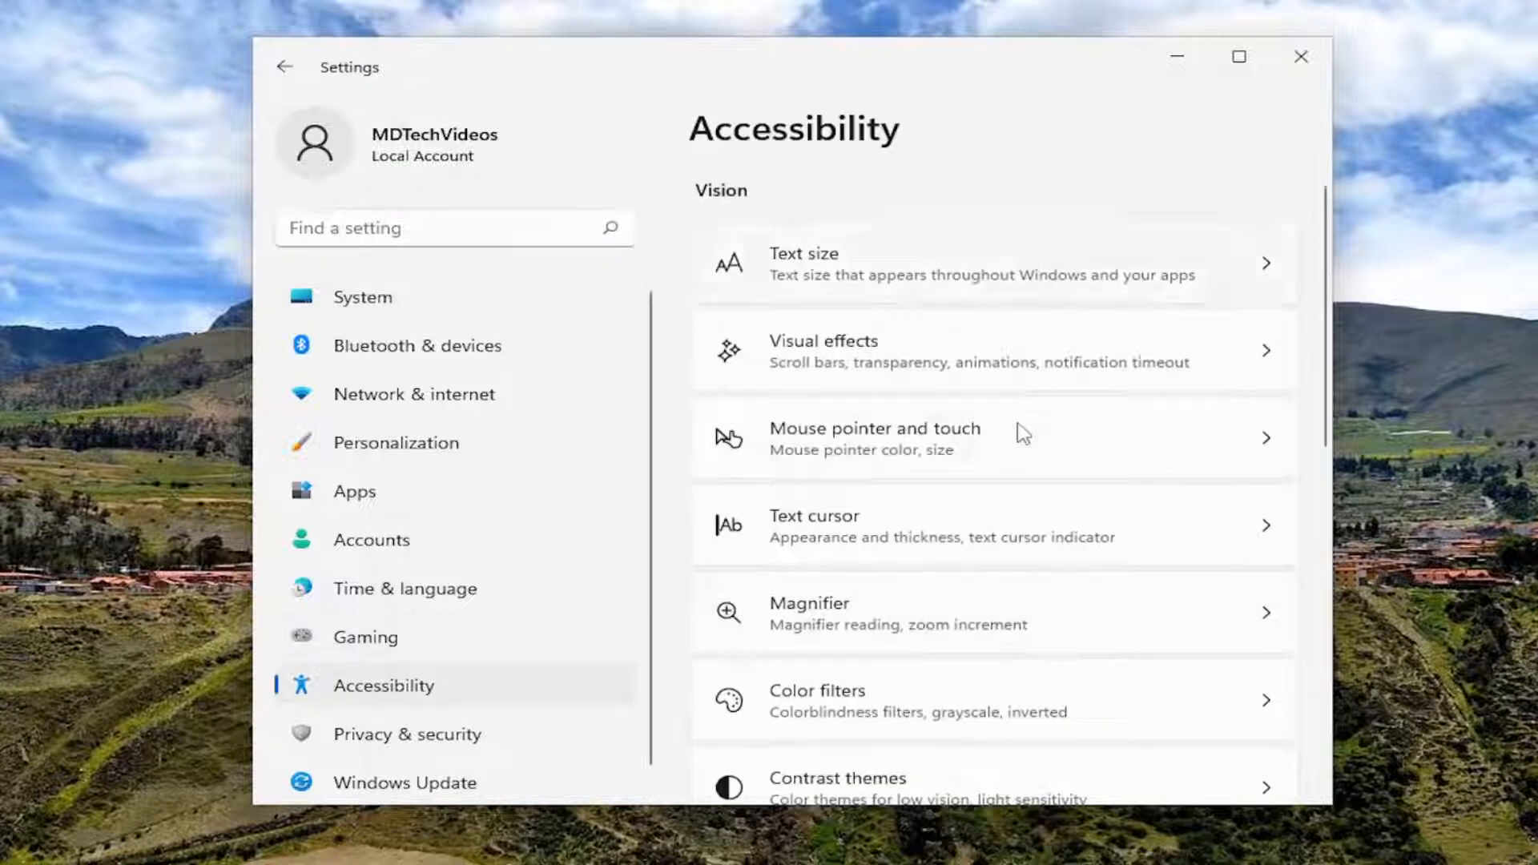
pyautogui.scroll(-3)
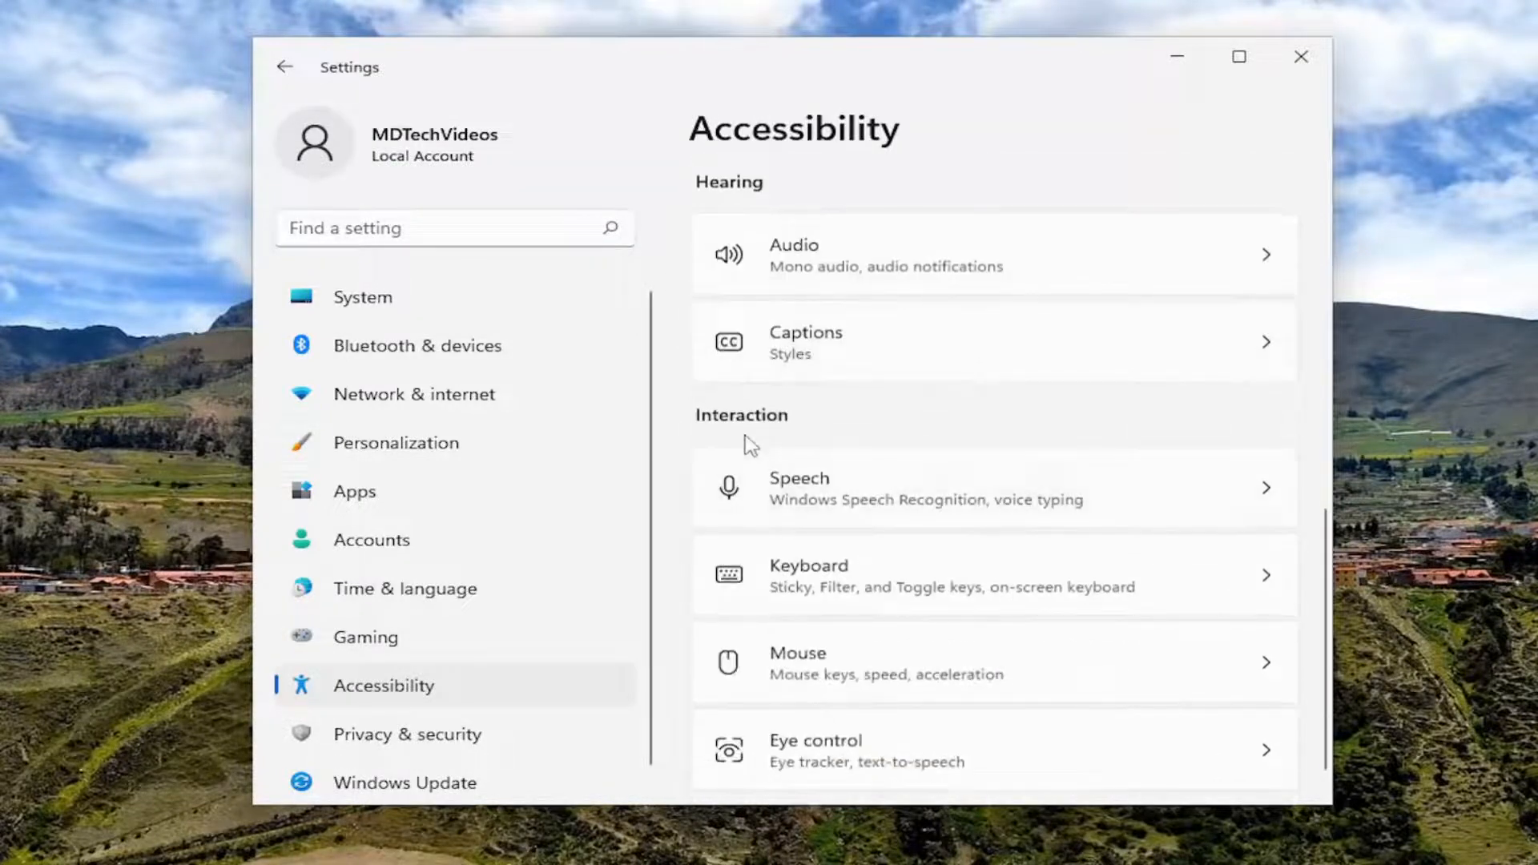
# In Accessibility > Keyboard, switch Underline access keys to On
pyautogui.click(990, 575)
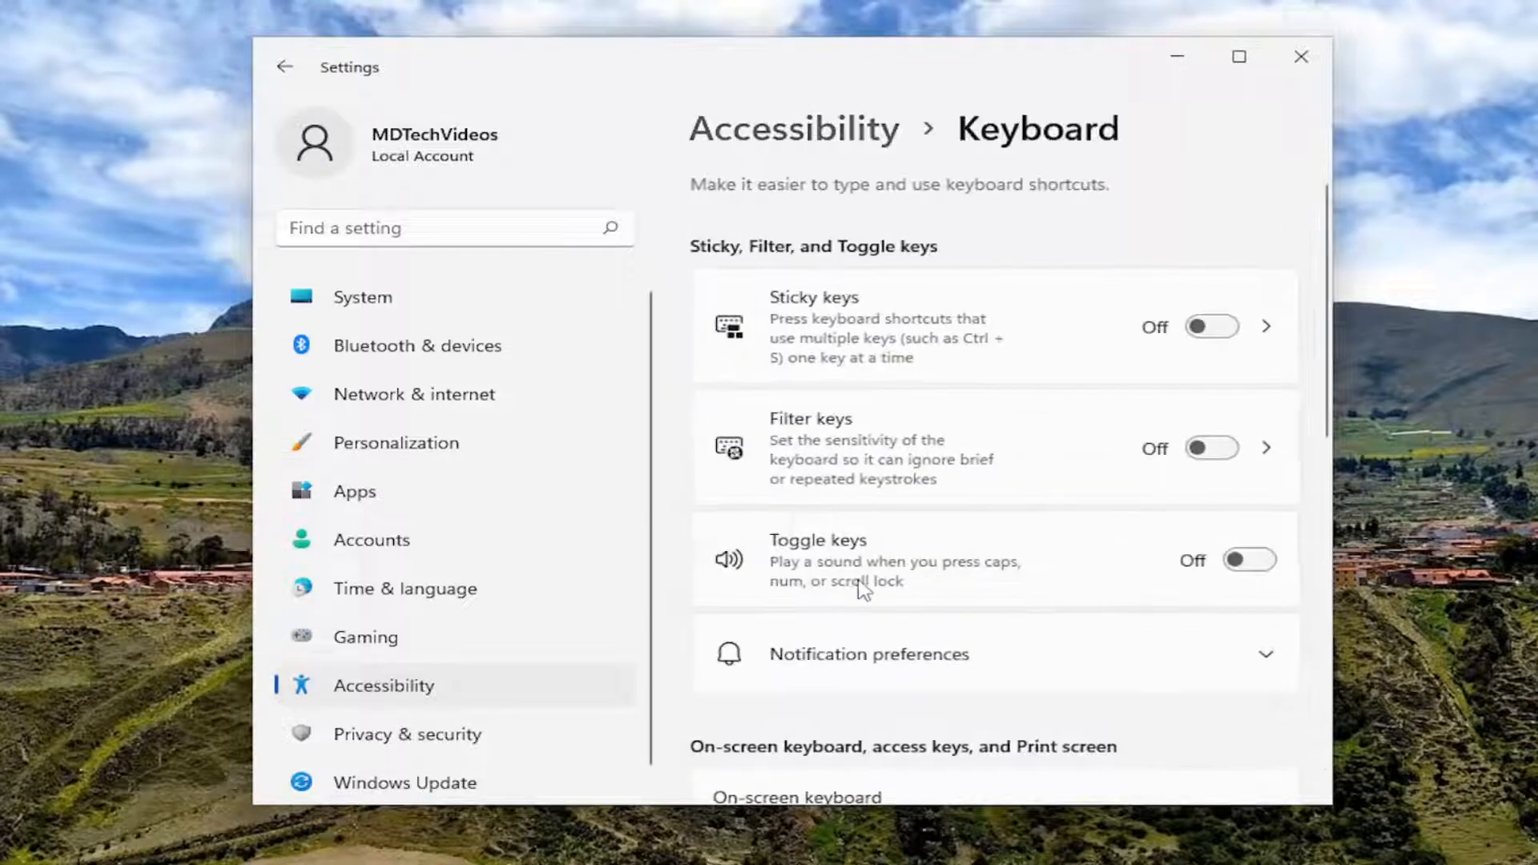
pyautogui.moveTo(737, 431)
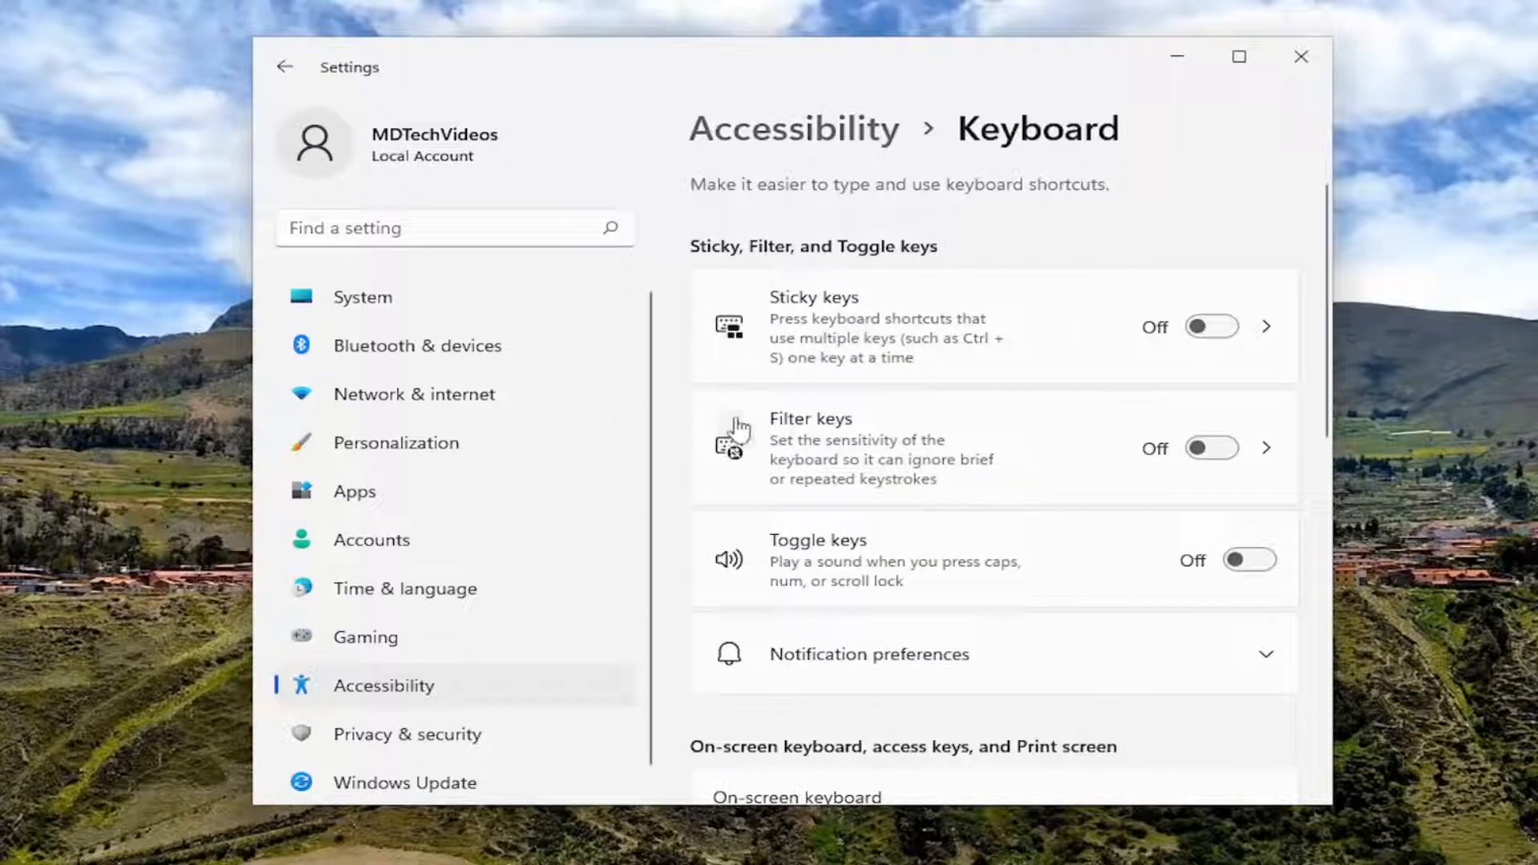
pyautogui.scroll(-3)
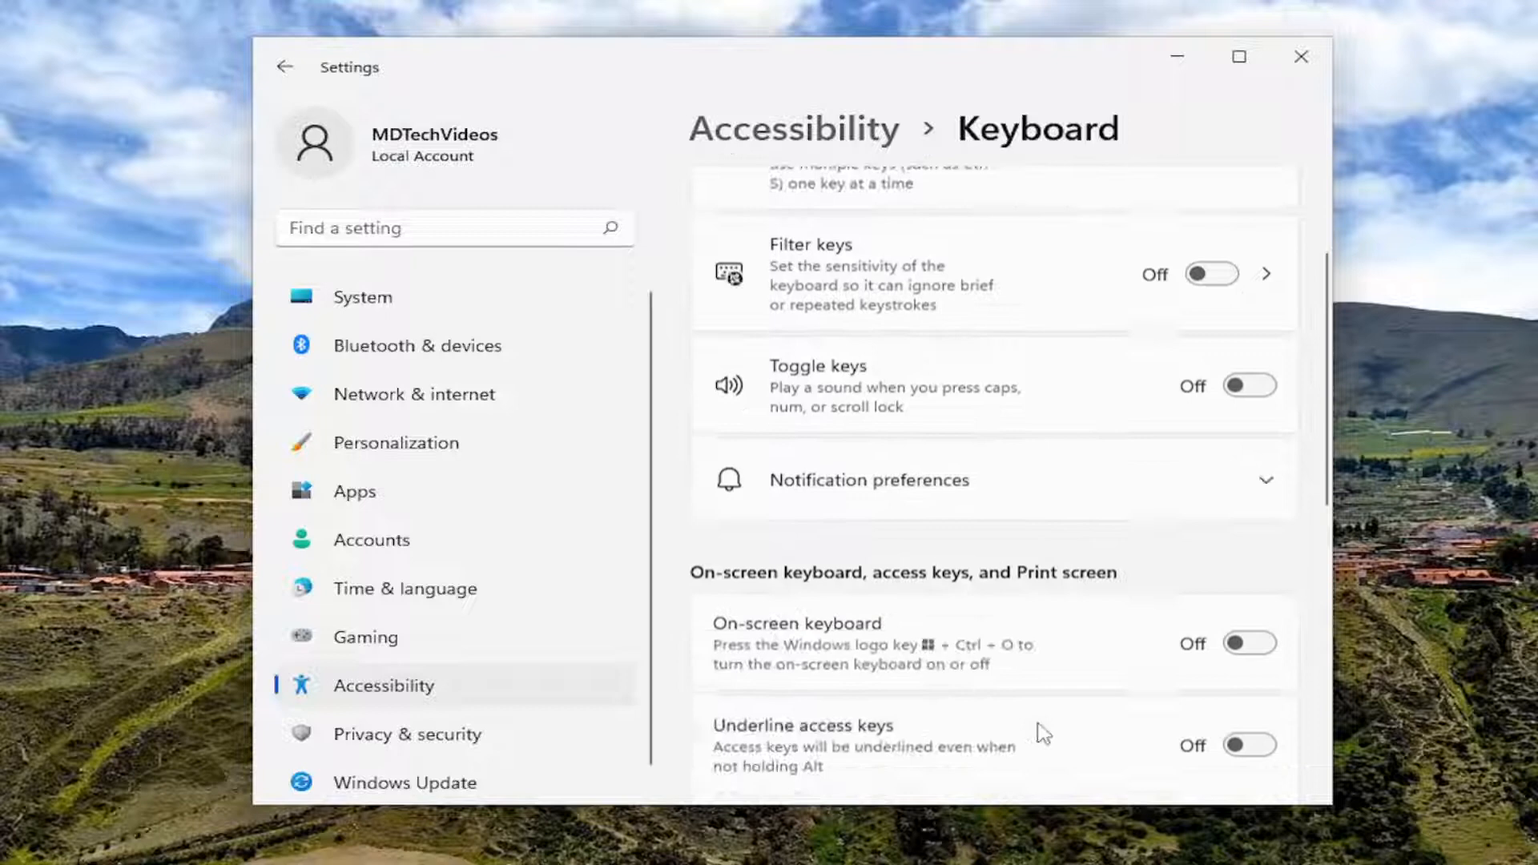
pyautogui.scroll(-3)
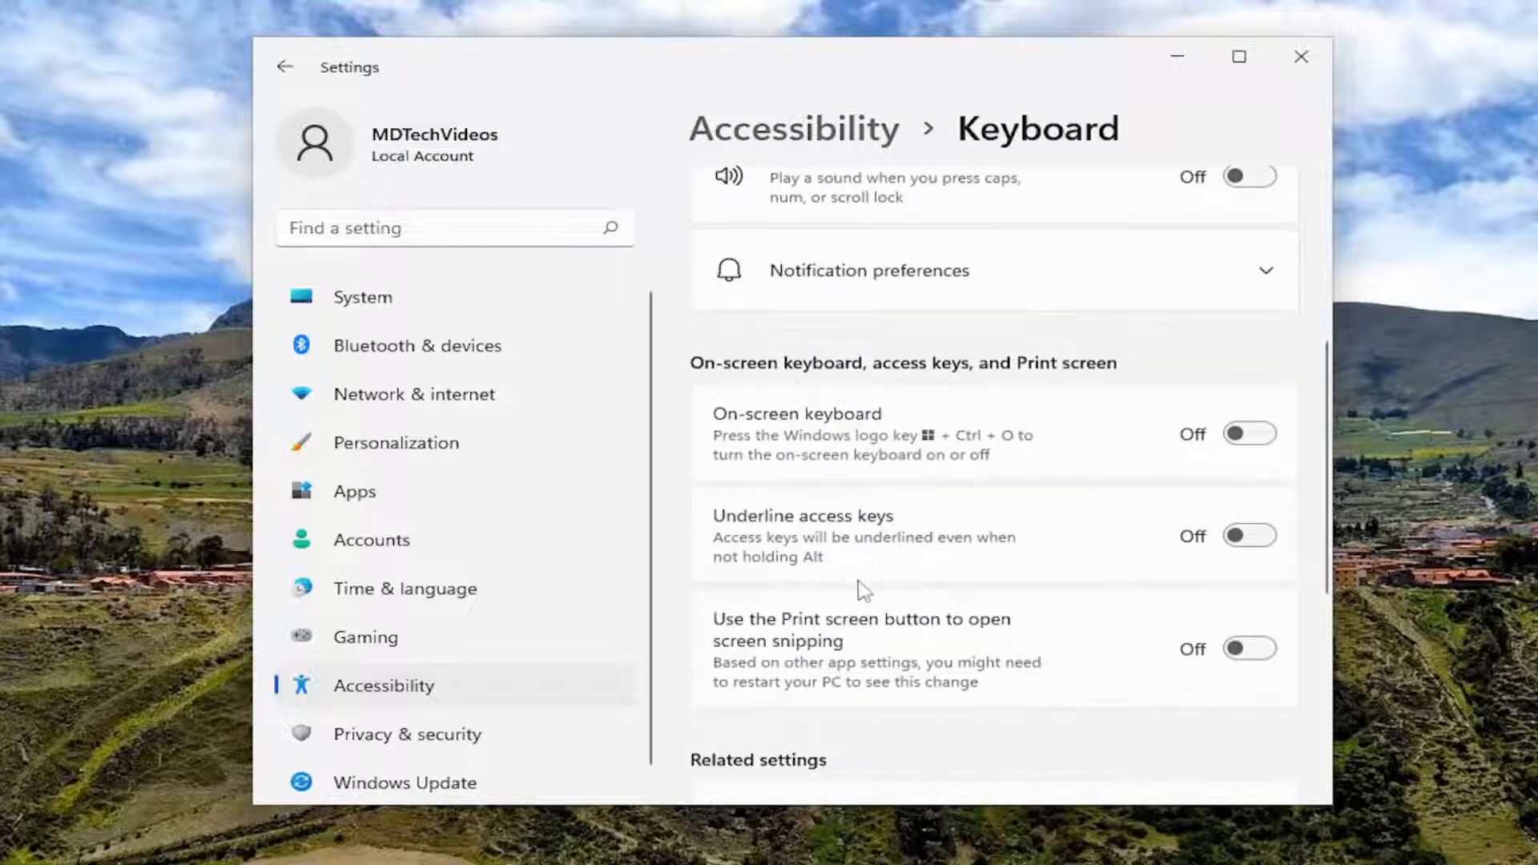
pyautogui.click(1248, 535)
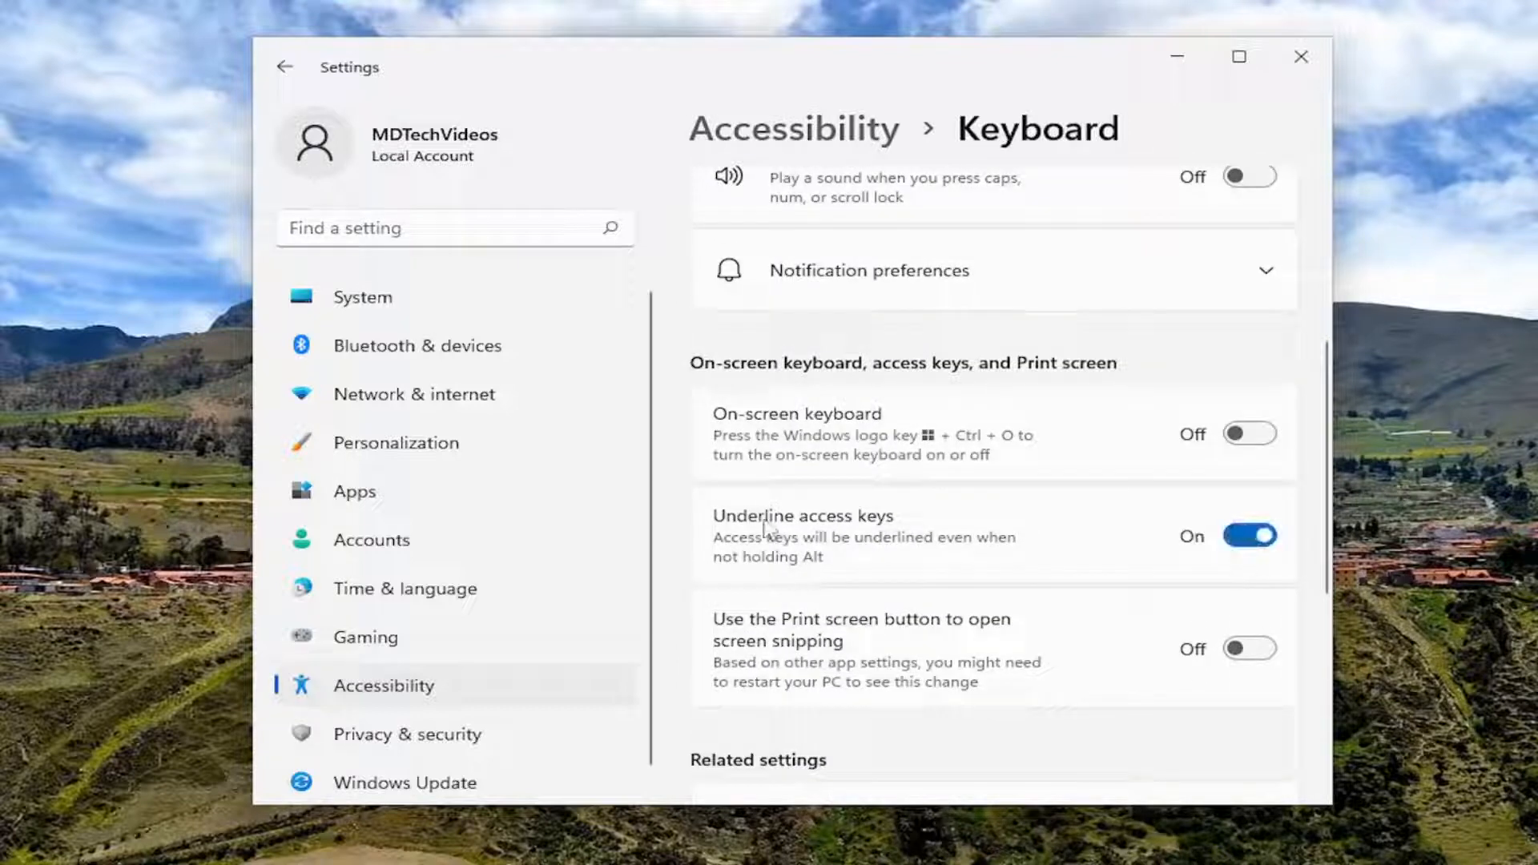
pyautogui.moveTo(731, 564)
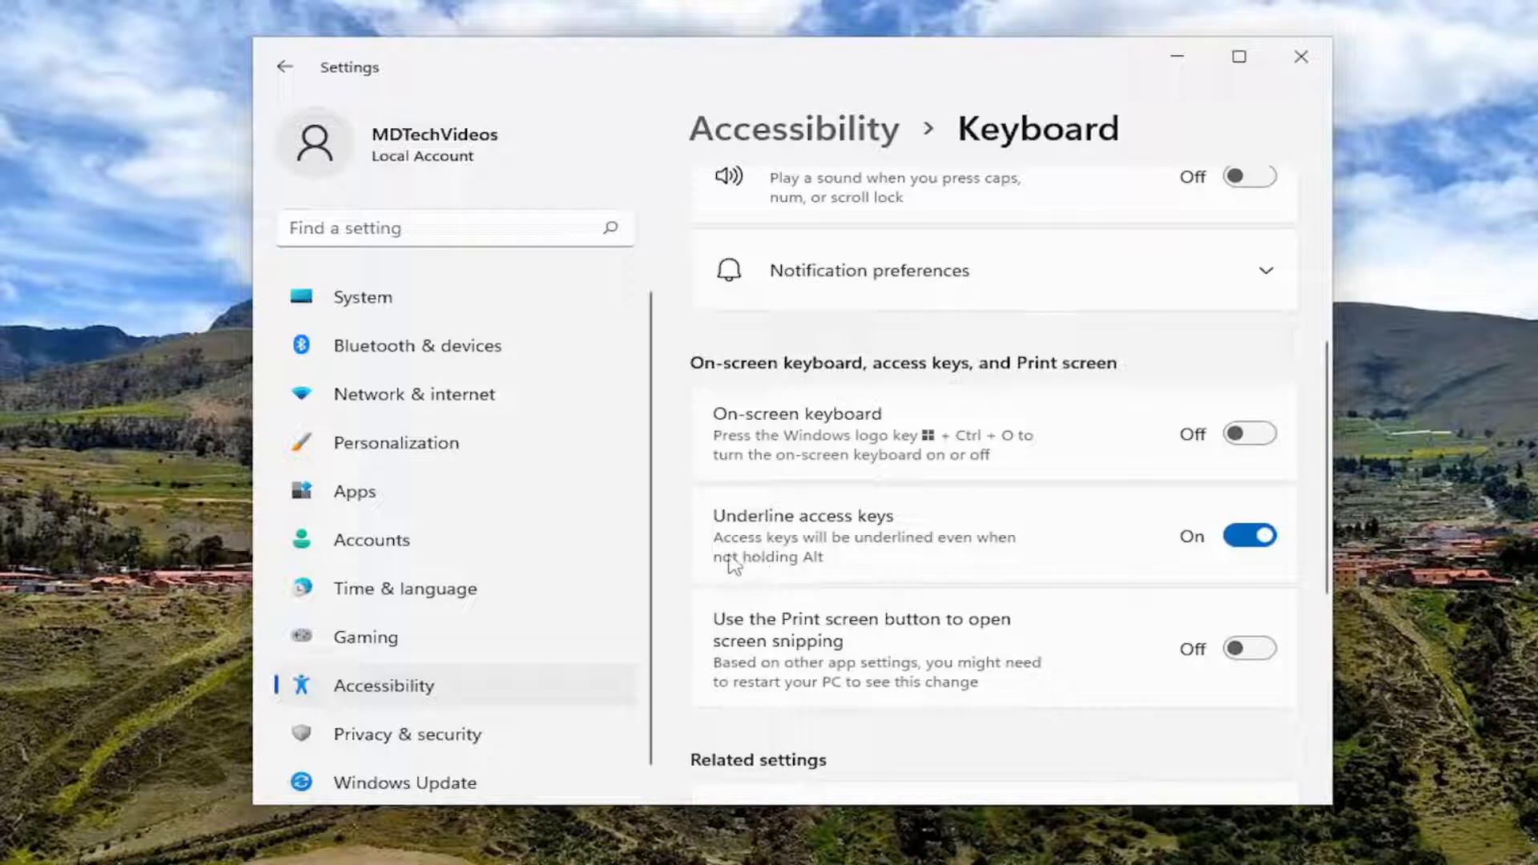
pyautogui.moveTo(766, 580)
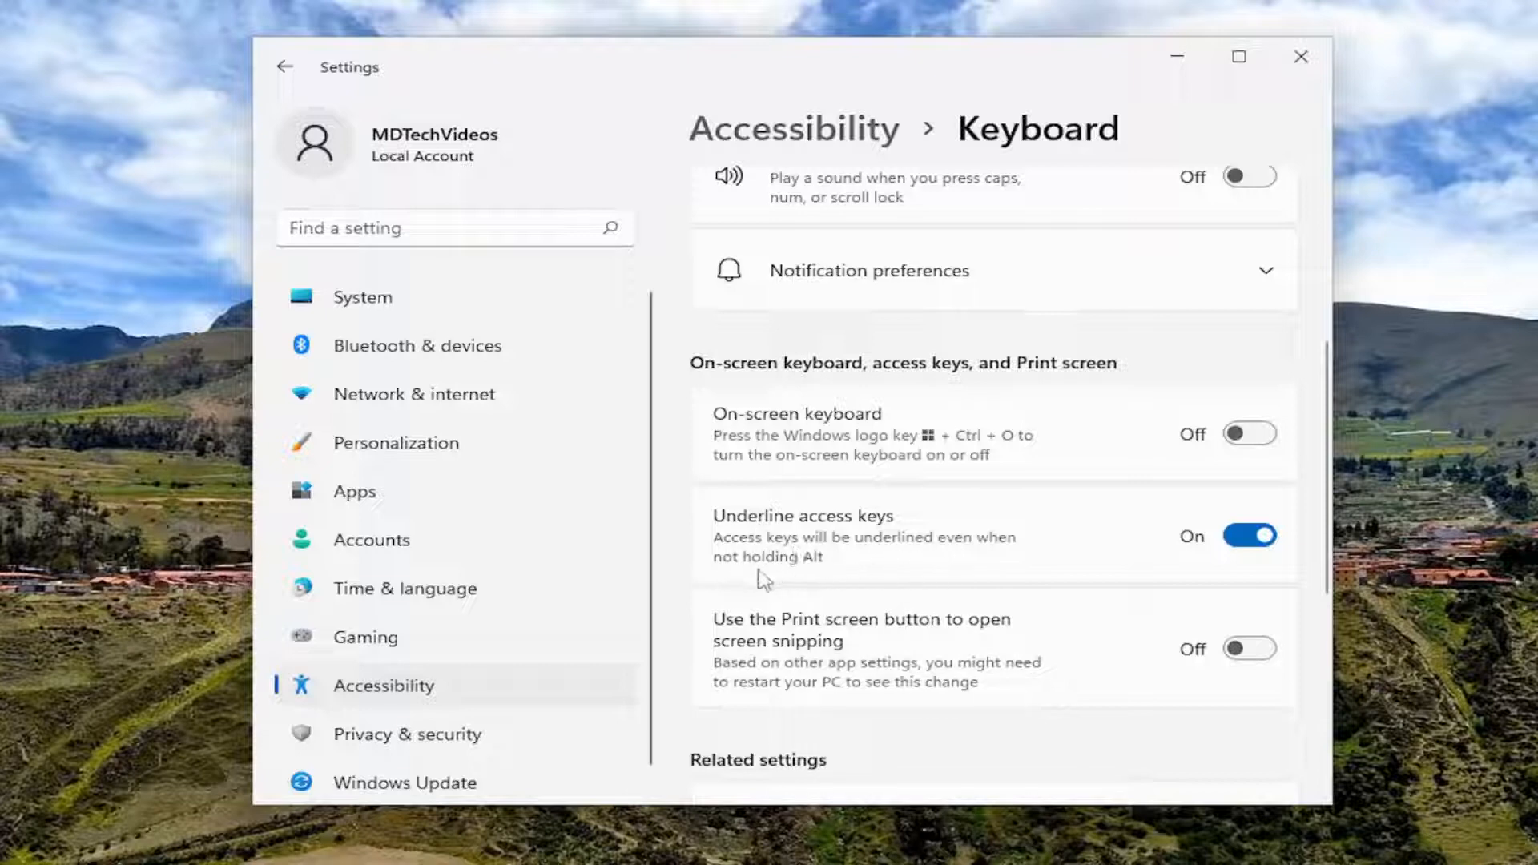
pyautogui.moveTo(873, 578)
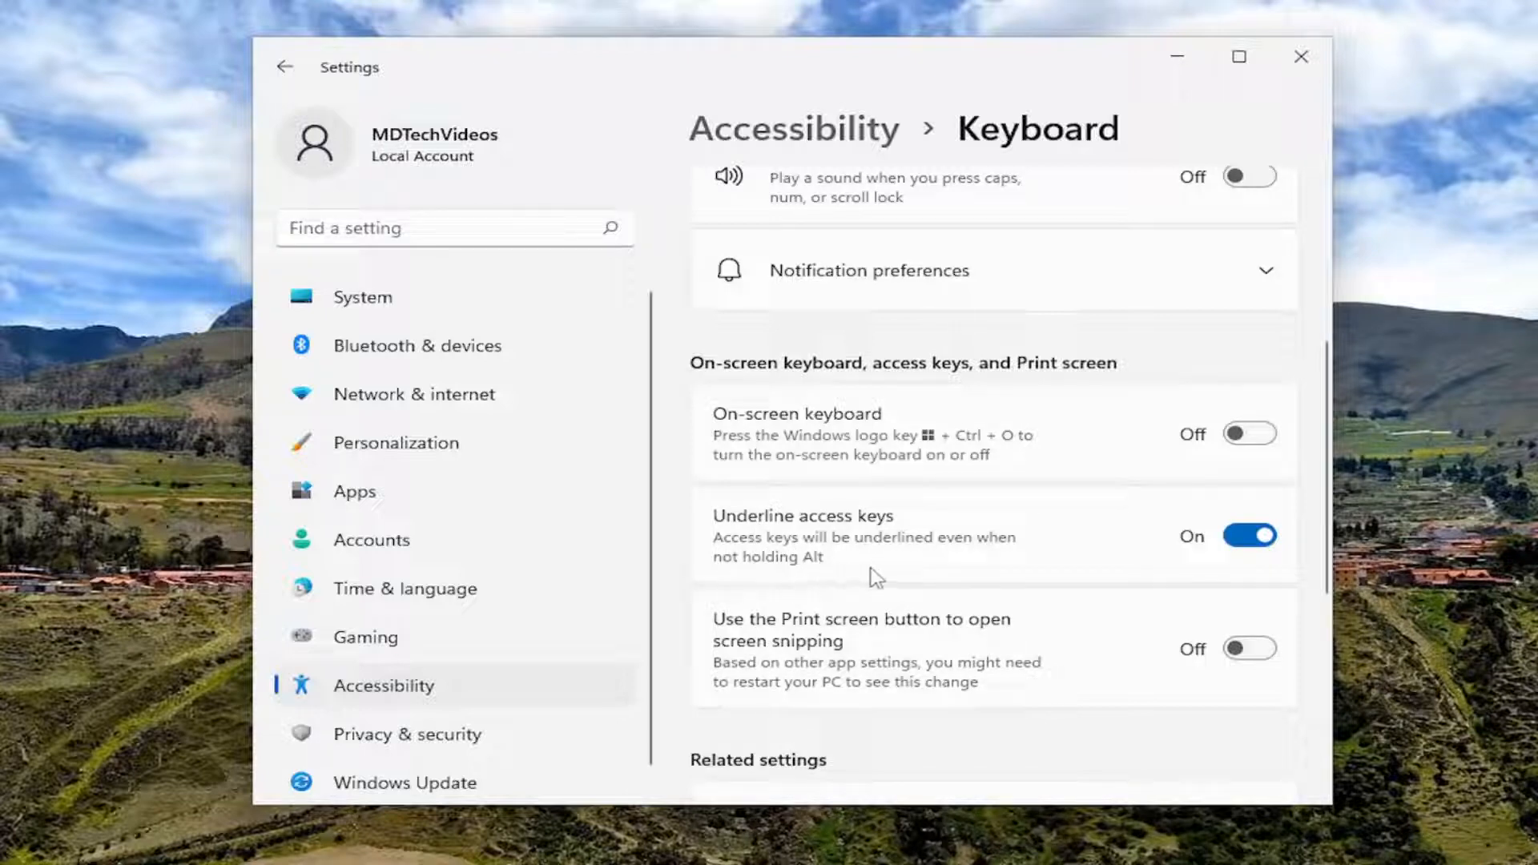
pyautogui.moveTo(1266, 535)
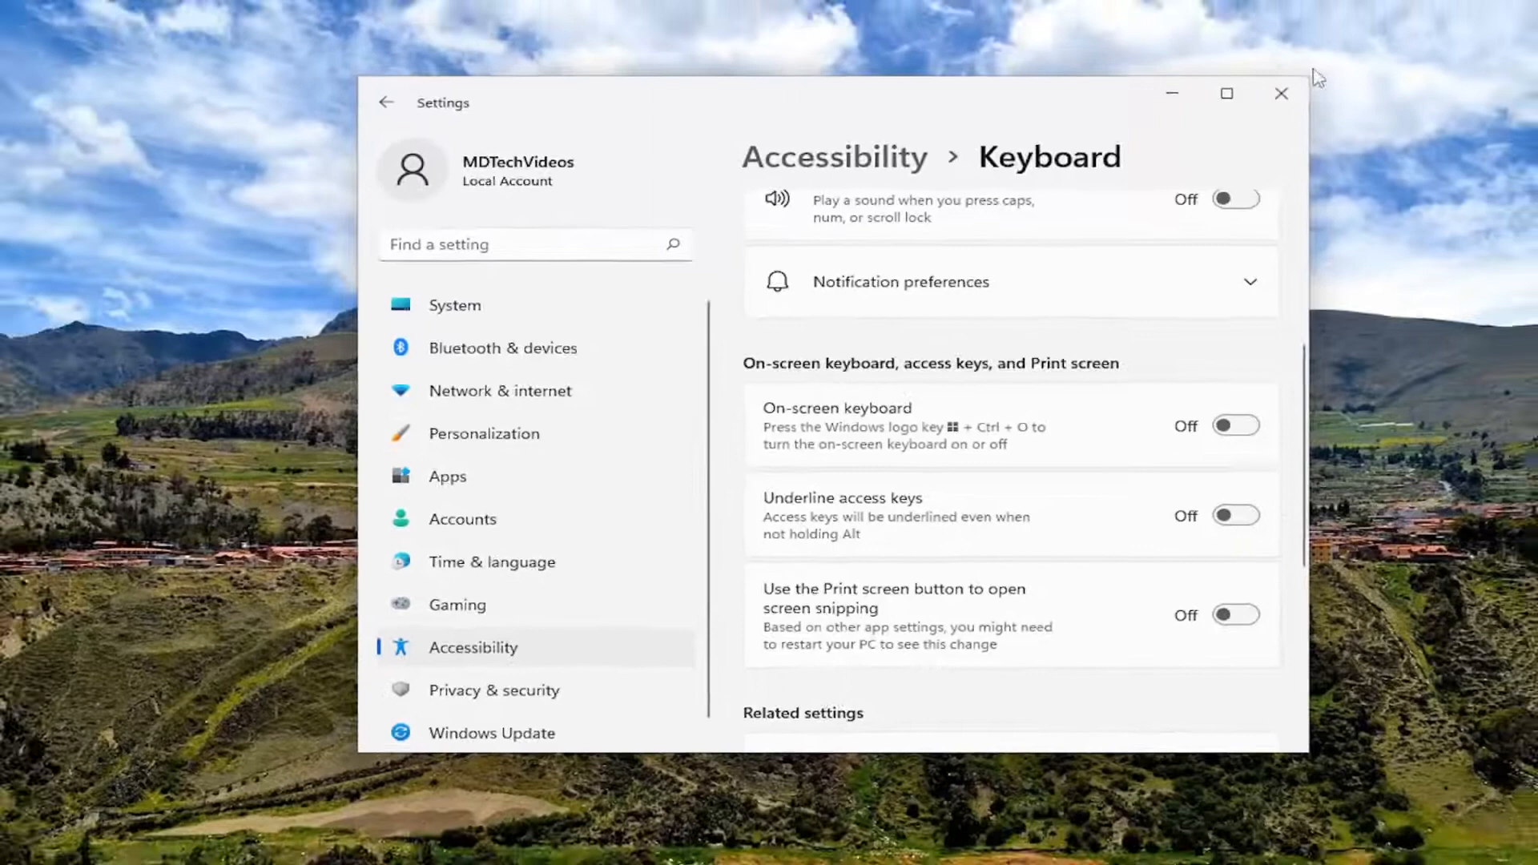
# Close the Settings window, returning to the desktop
pyautogui.click(1282, 93)
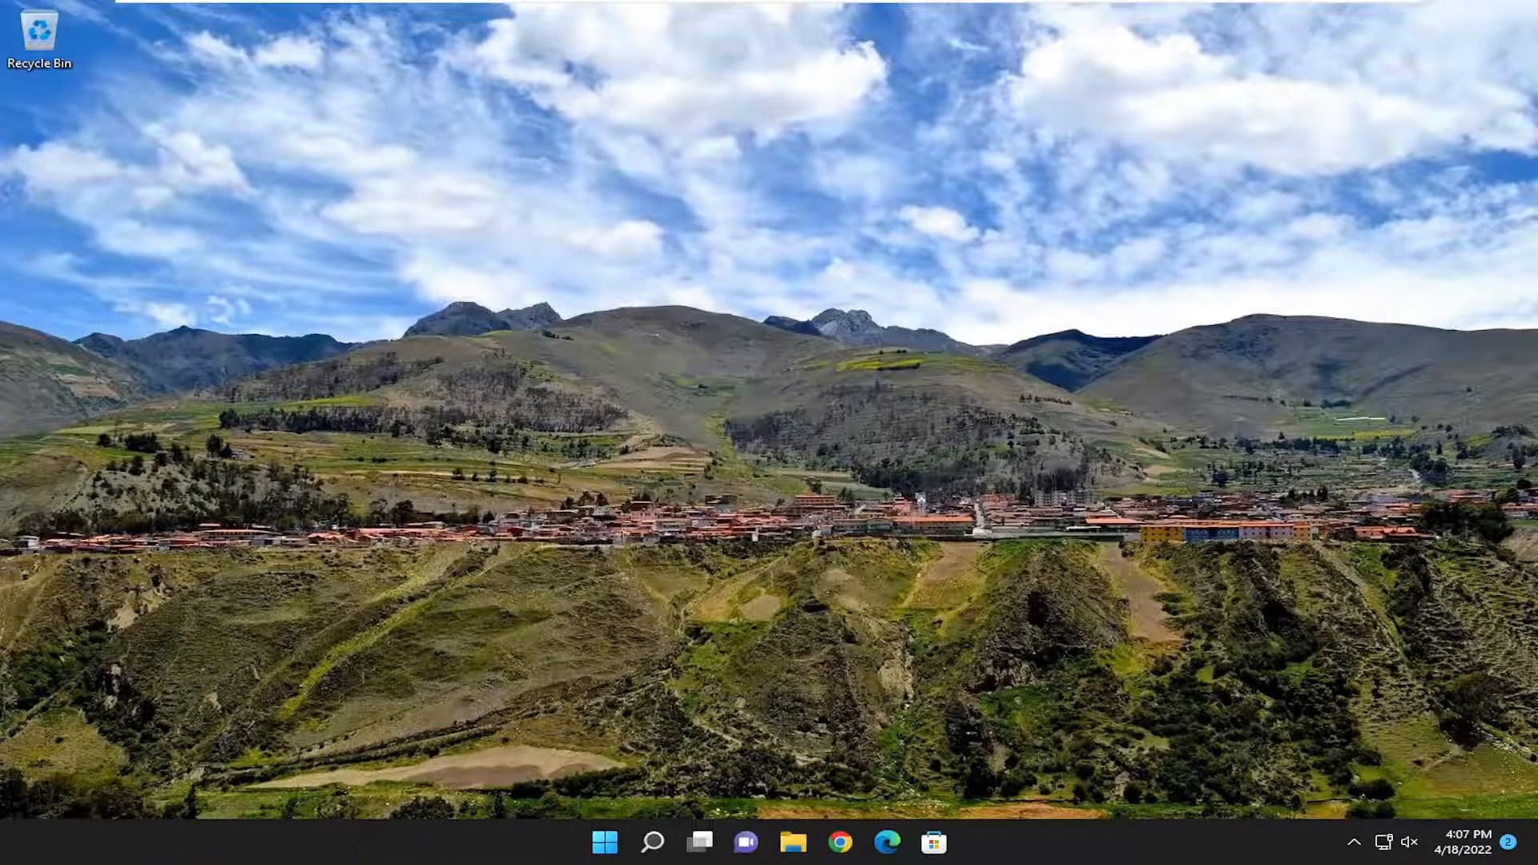